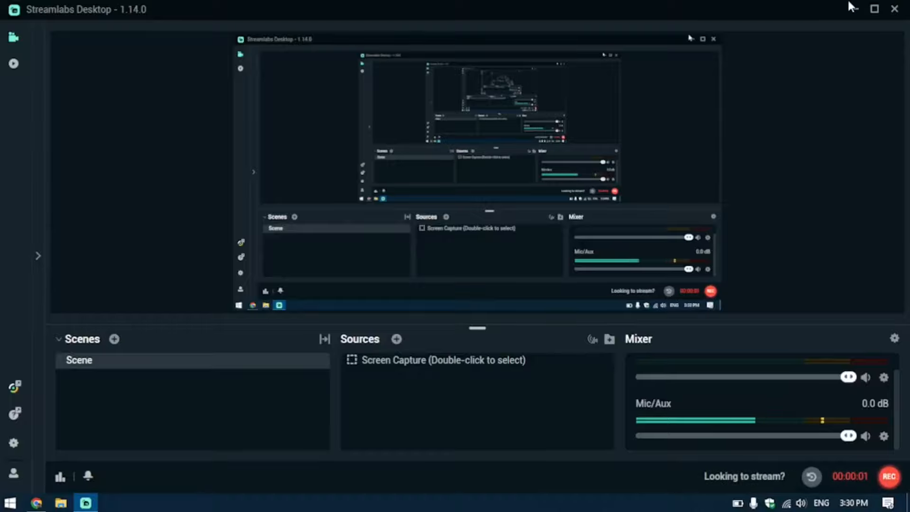
Sign in on account.microsoft.com to reach the account Home overview
click(36, 502)
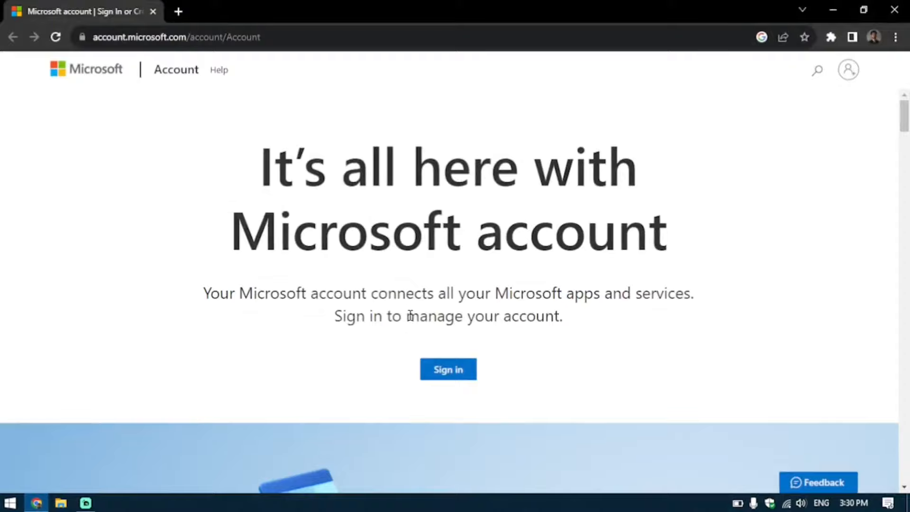
click(448, 369)
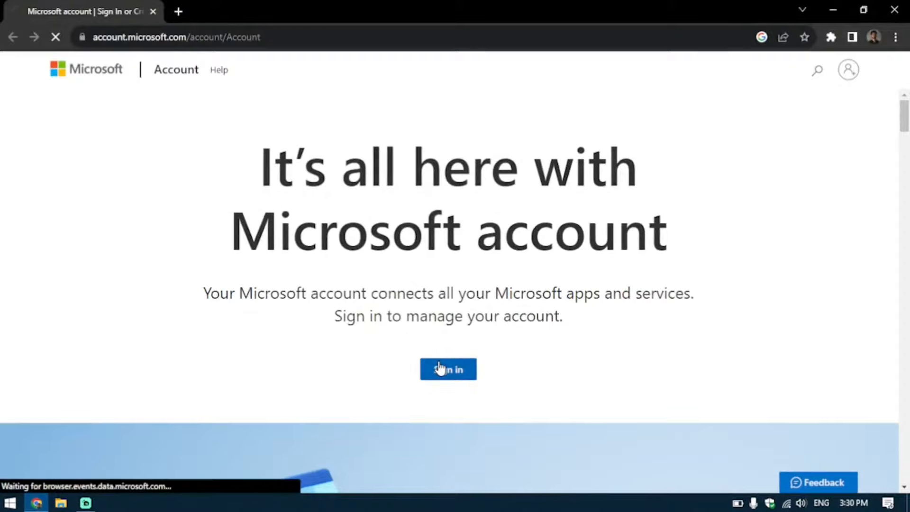
click(447, 369)
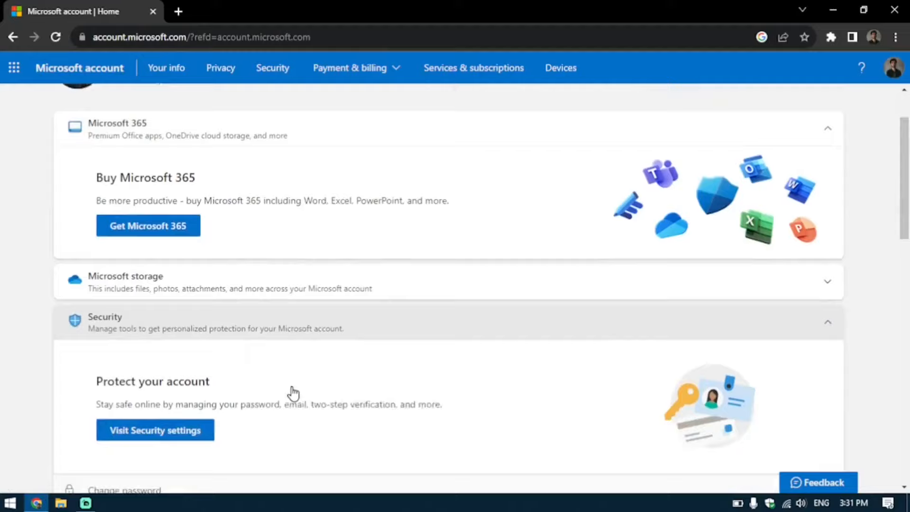
Go from the Home page's Security section to the Security settings page
scroll(down, 3)
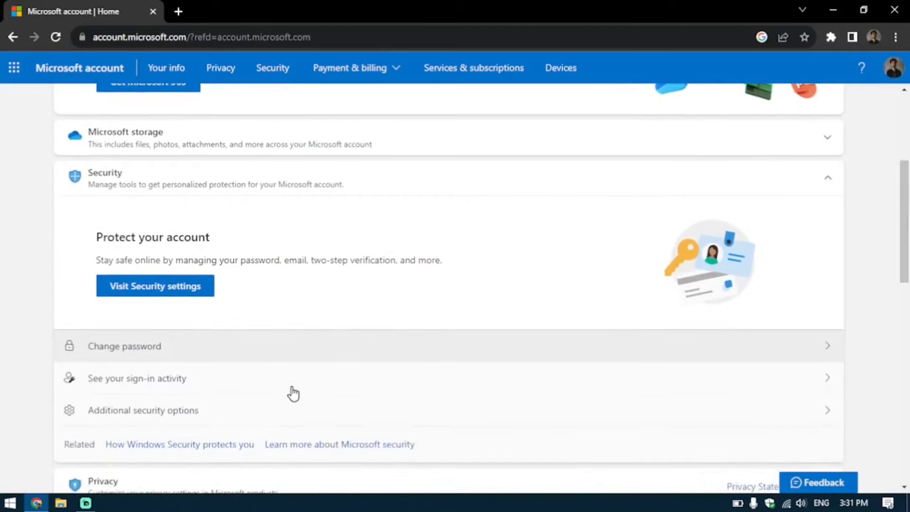
mouse_move(124, 270)
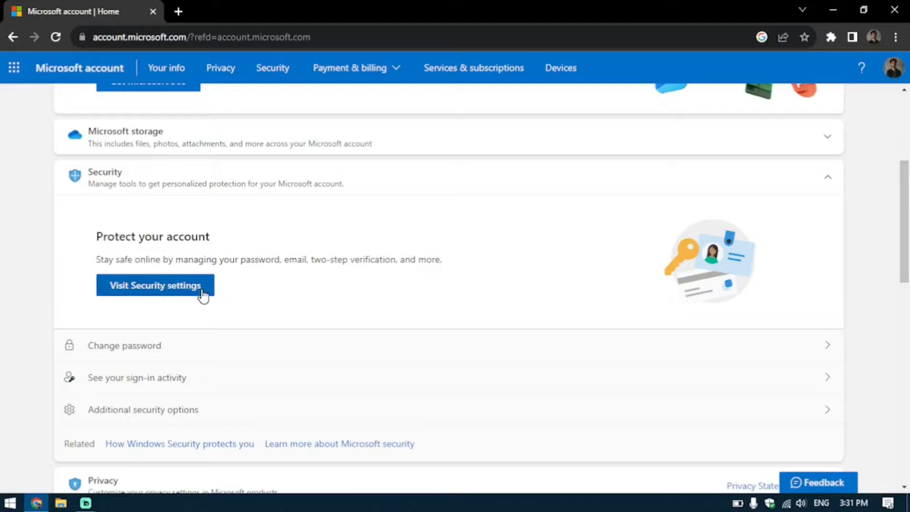
click(154, 284)
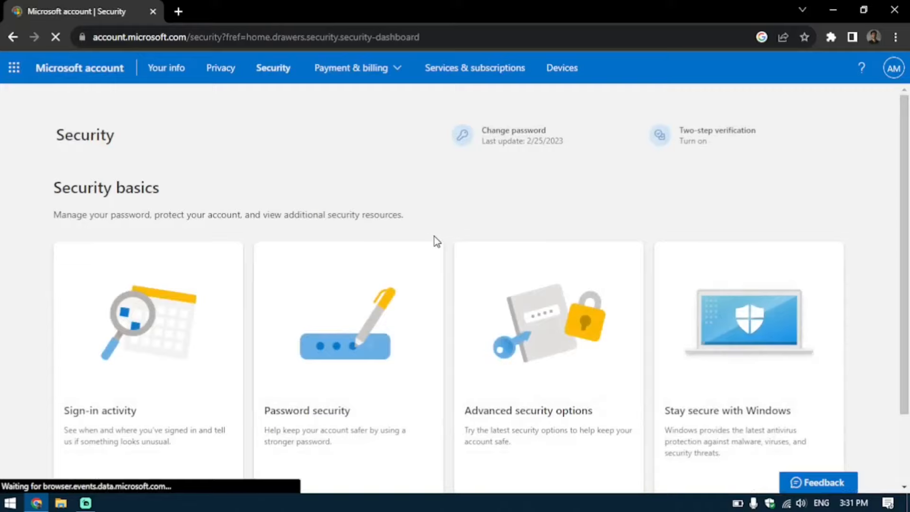
Open the Advanced security options card on the Security page
scroll(down, 3)
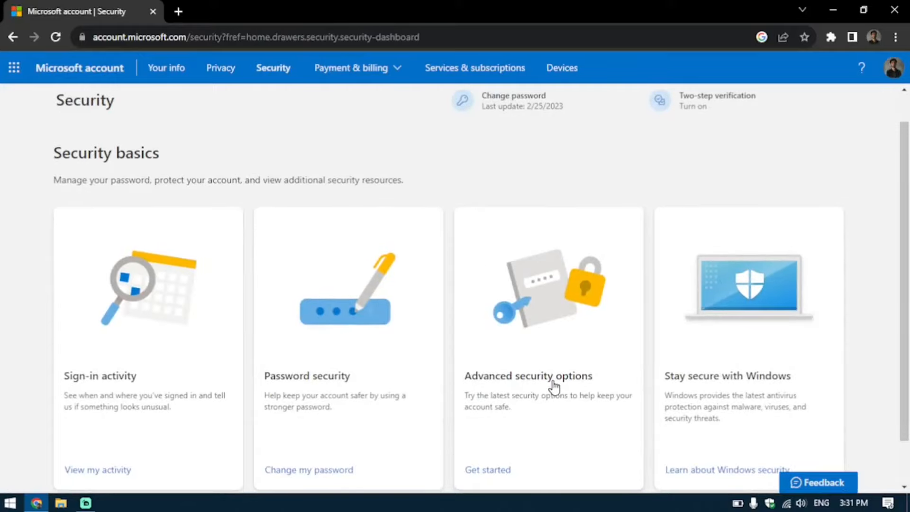
mouse_move(590, 335)
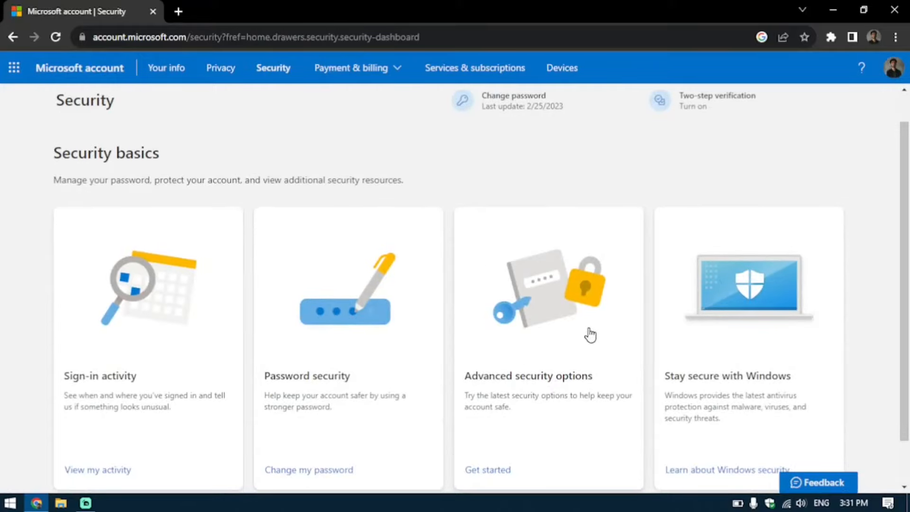
click(488, 469)
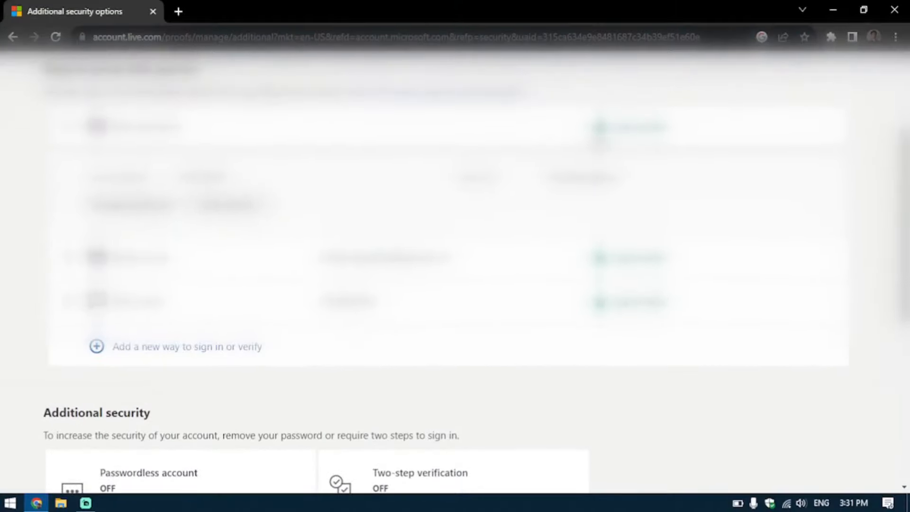
mouse_move(398, 359)
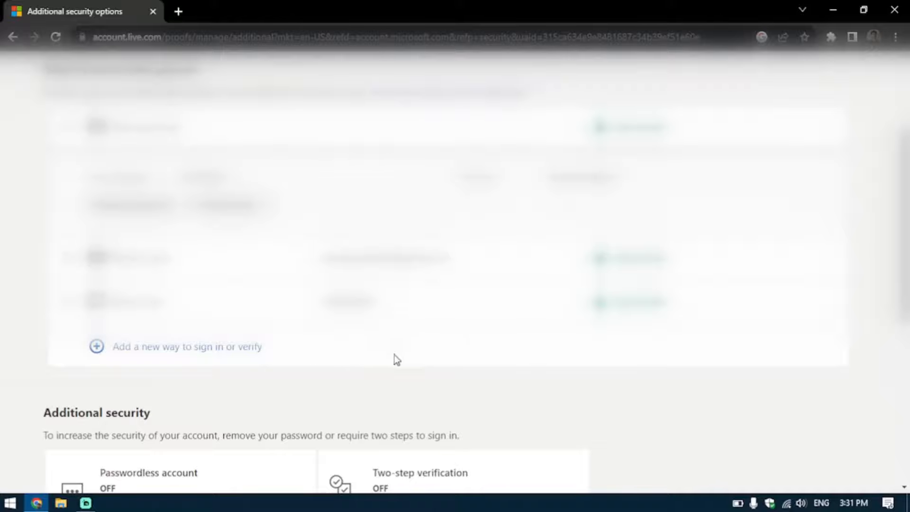
mouse_move(256, 378)
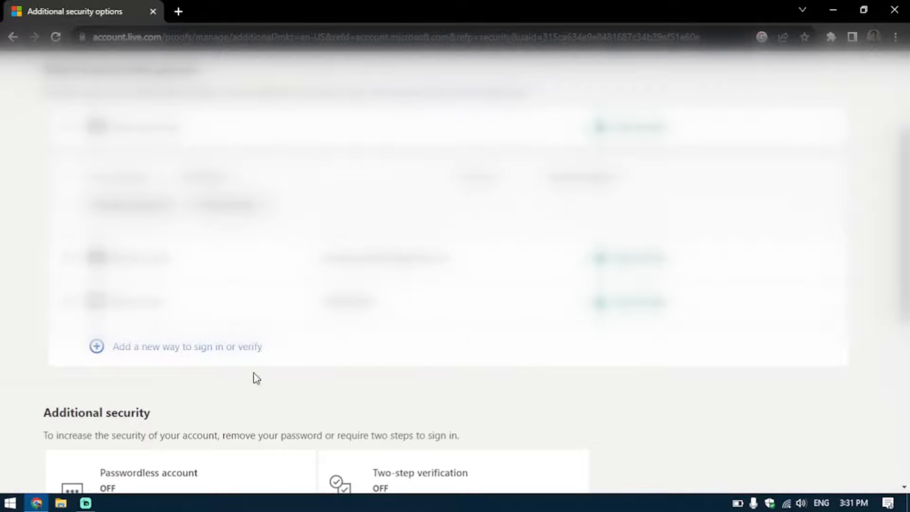
mouse_move(165, 353)
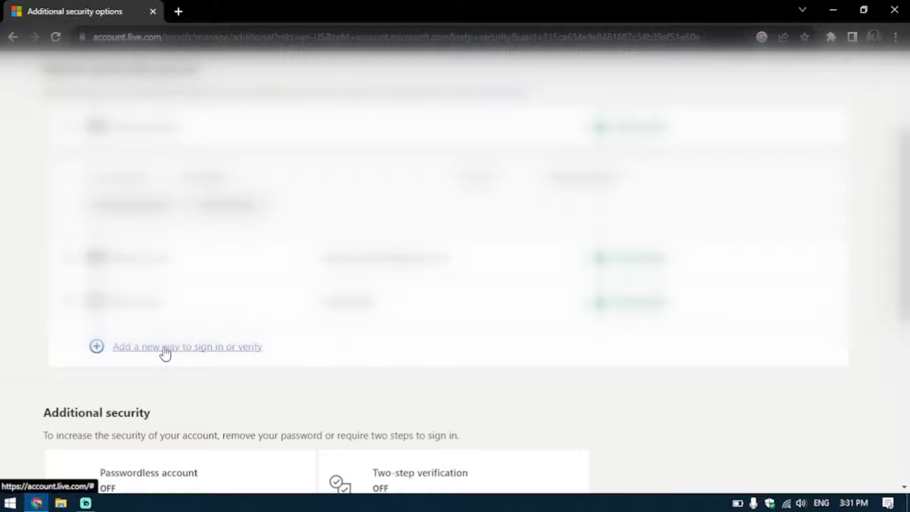
mouse_move(228, 357)
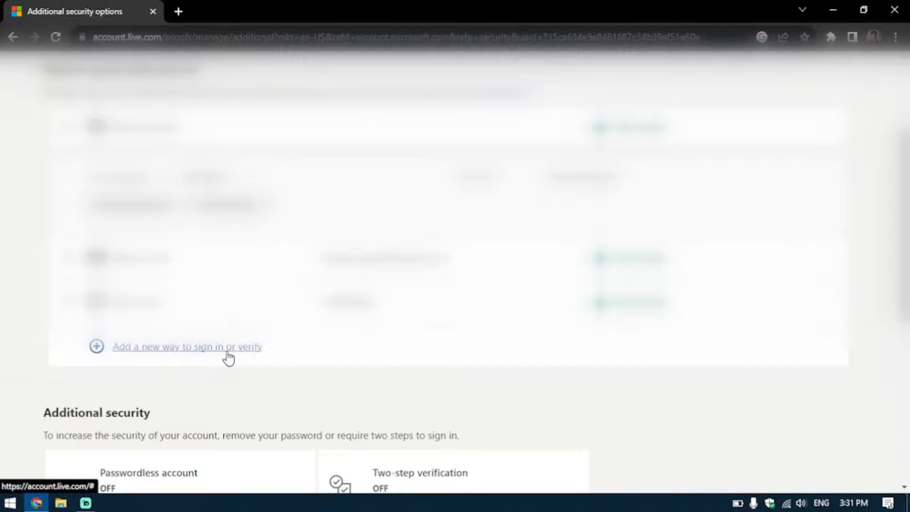
Add a new sign-in method using an app, reaching Microsoft Authenticator setup
click(187, 346)
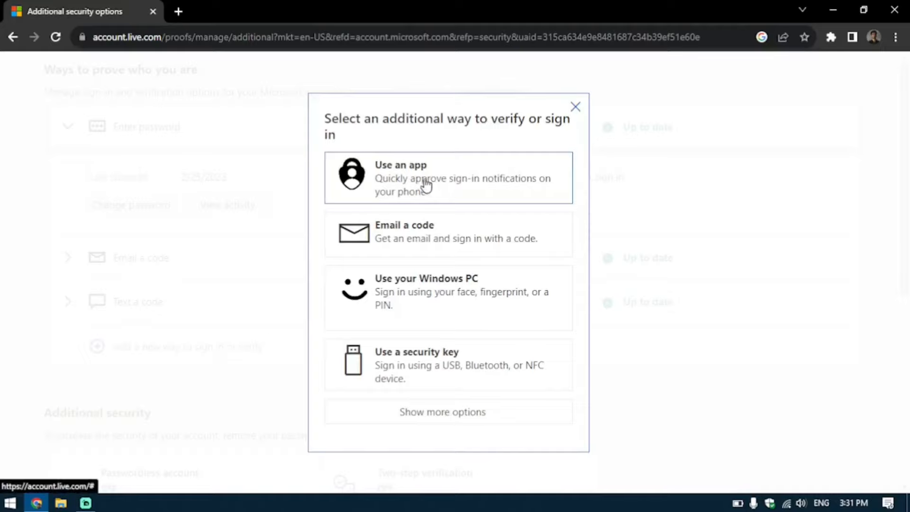
mouse_move(434, 184)
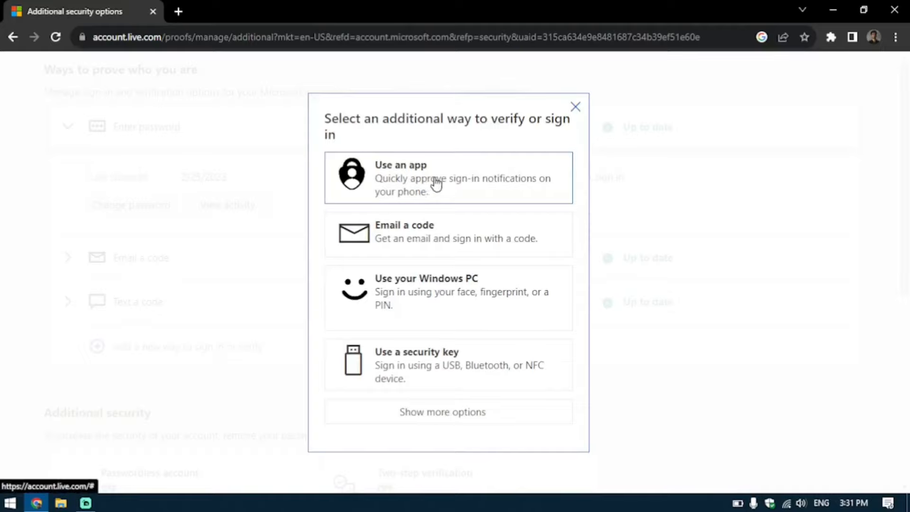
click(447, 178)
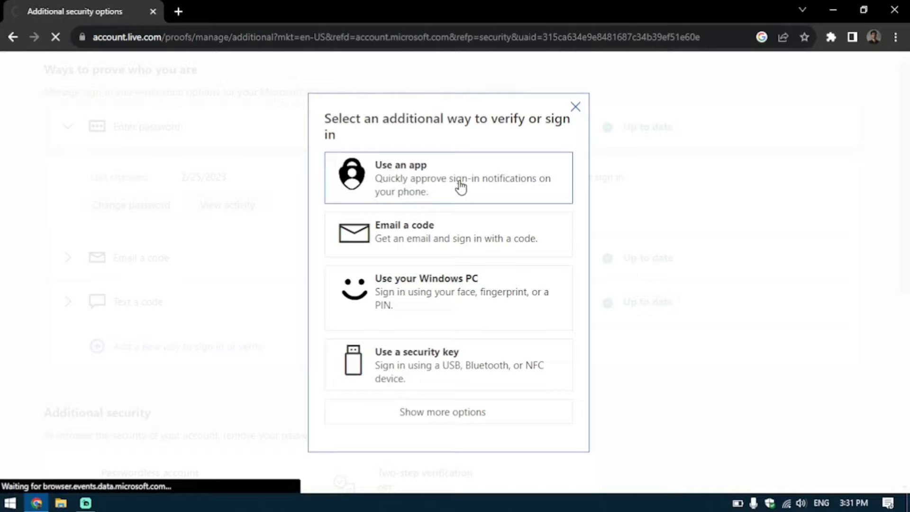
click(447, 177)
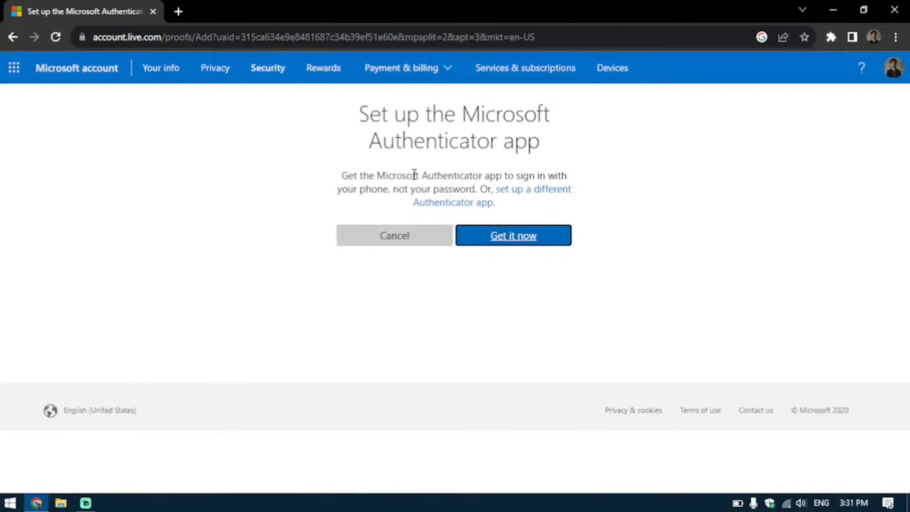
mouse_move(348, 174)
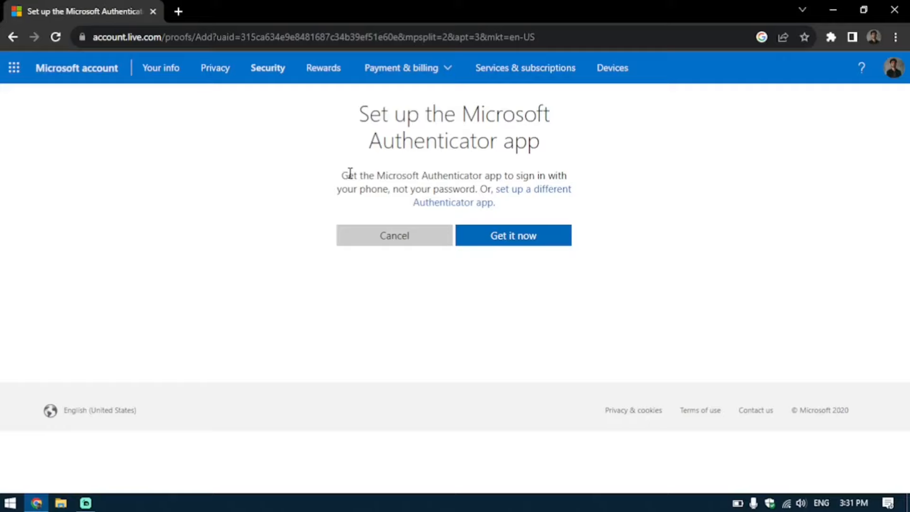
mouse_move(179, 332)
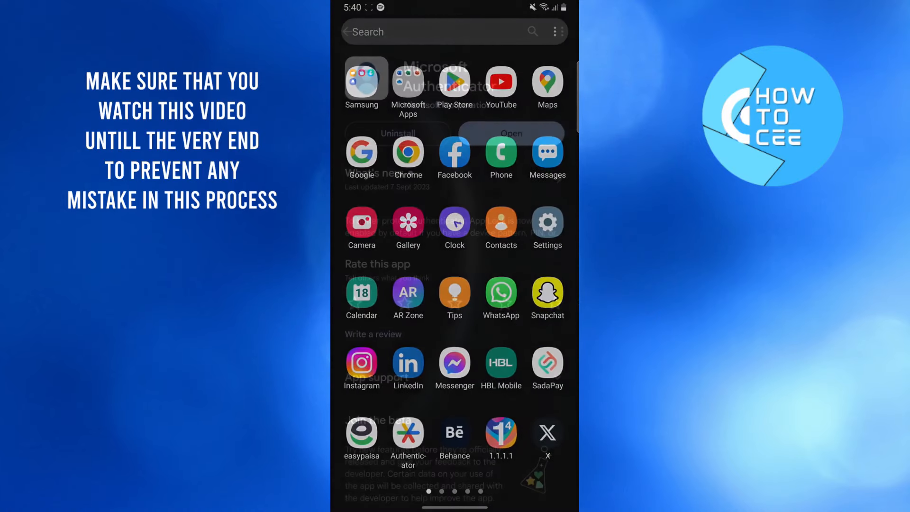
Launch the installed Microsoft Authenticator from its Play Store listing
click(408, 81)
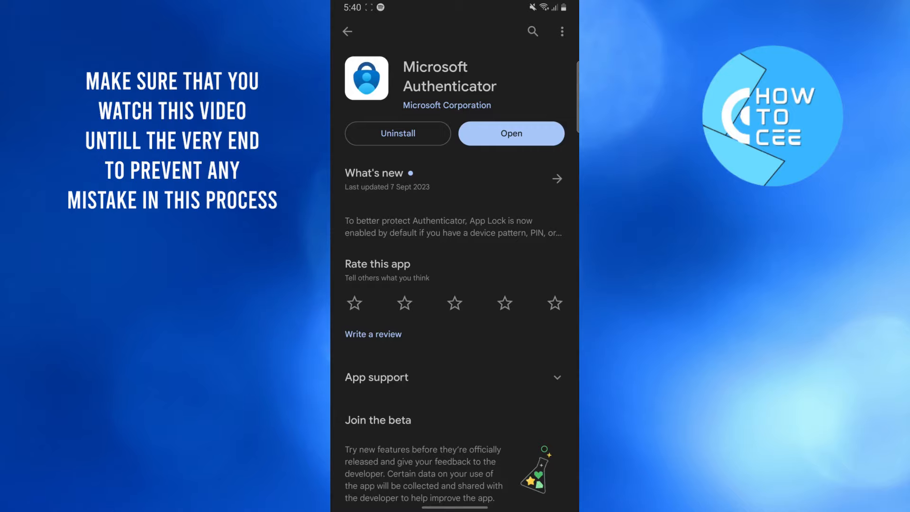
click(532, 31)
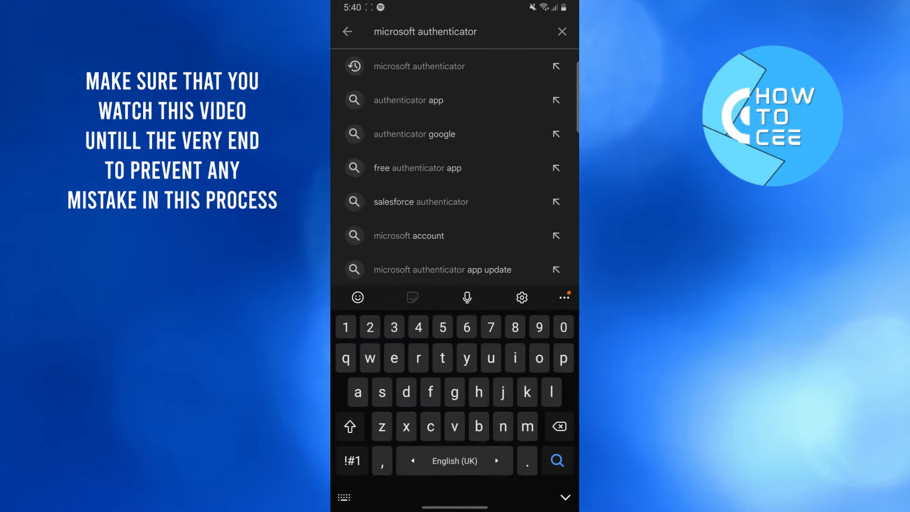
click(419, 66)
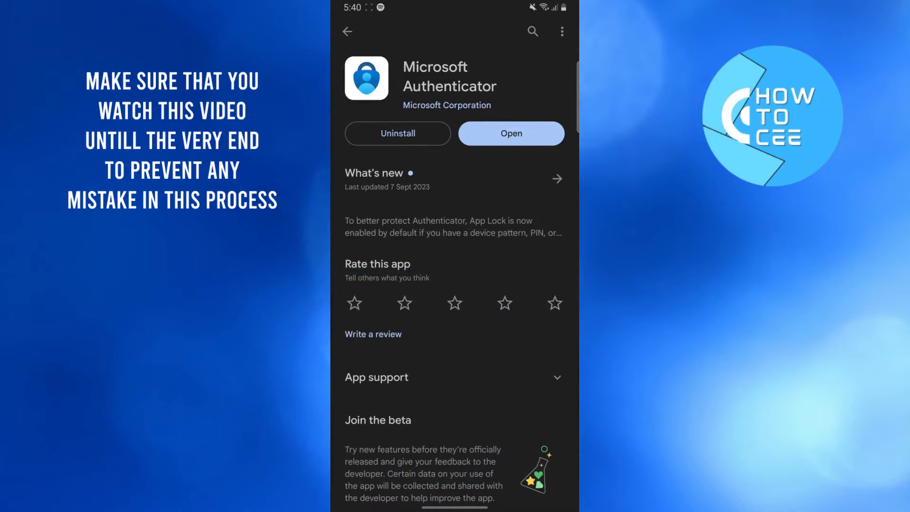
click(509, 133)
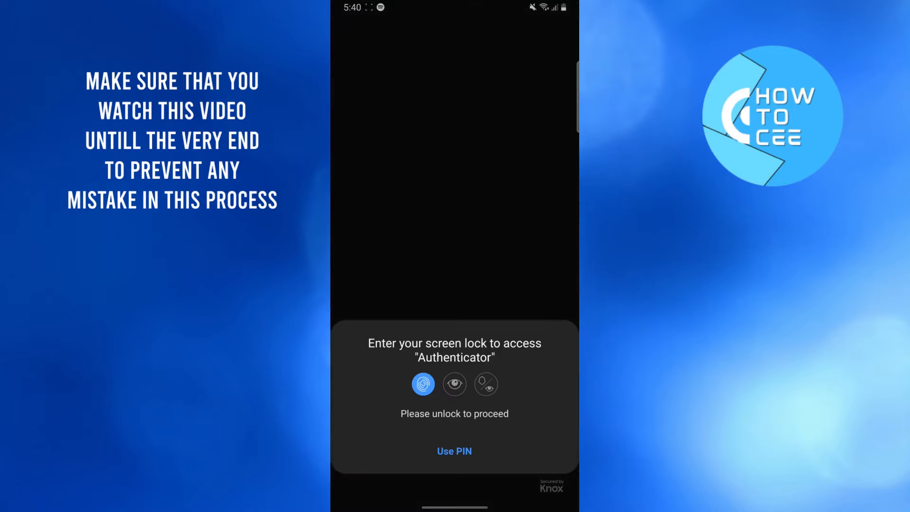
Unlock Authenticator and add a personal account via Sign in with Microsoft
click(423, 384)
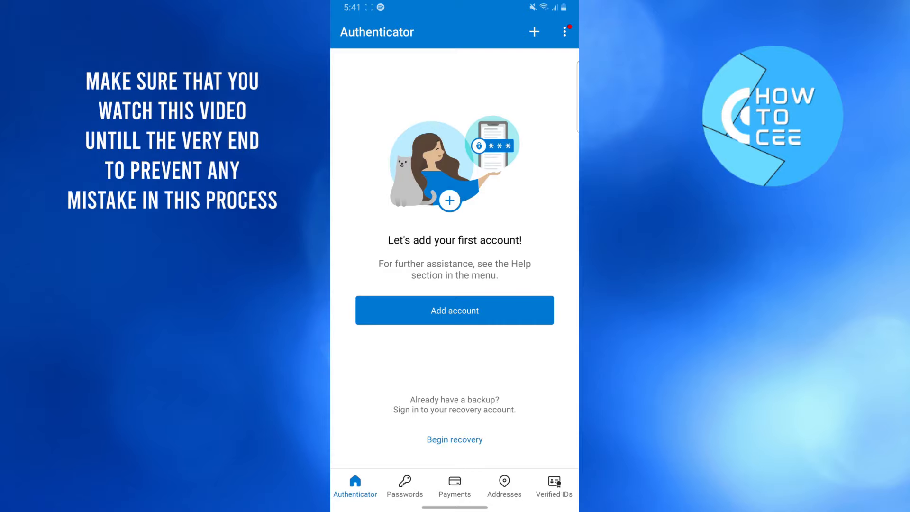
click(454, 310)
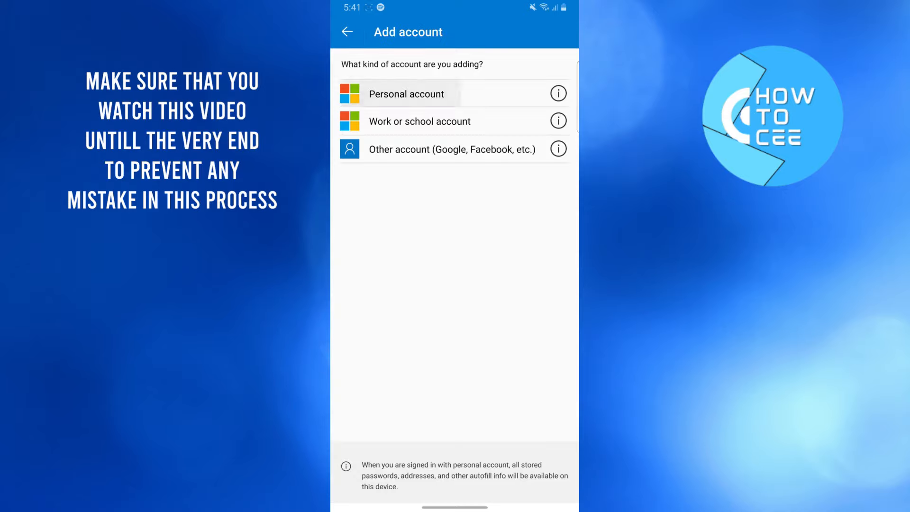
click(407, 93)
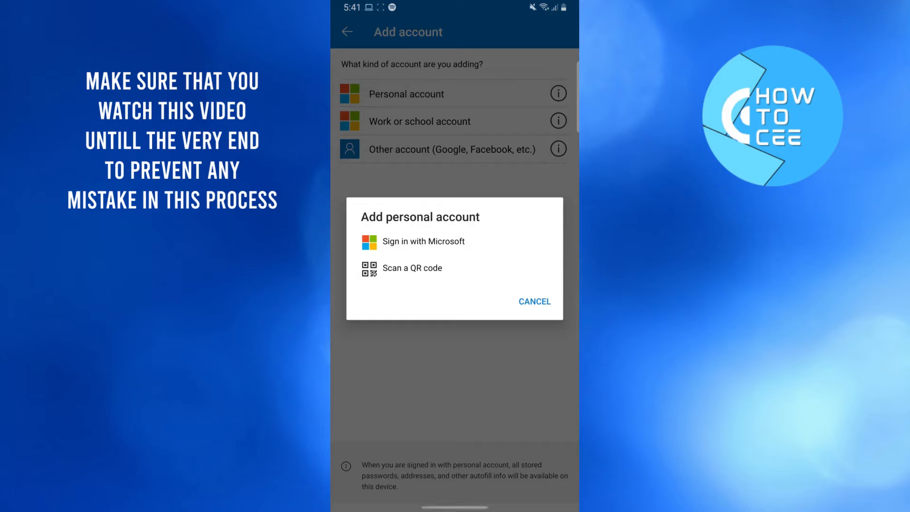
click(424, 241)
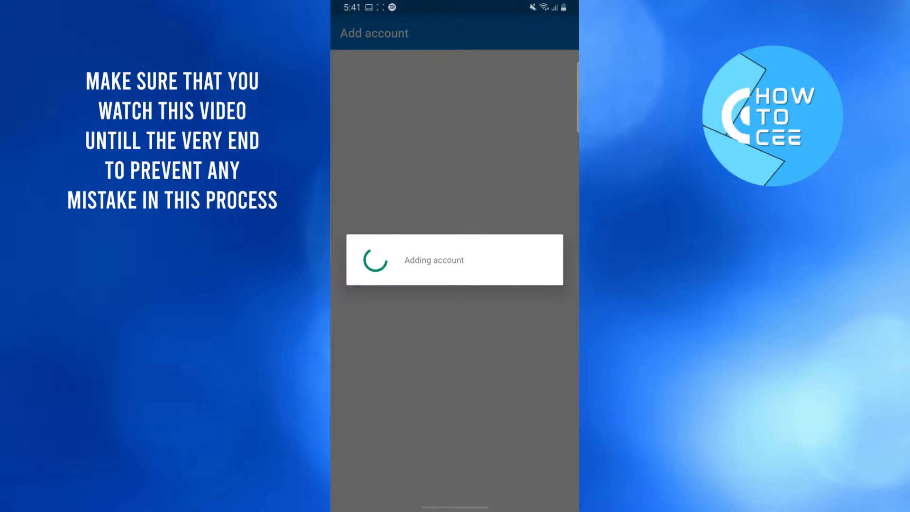